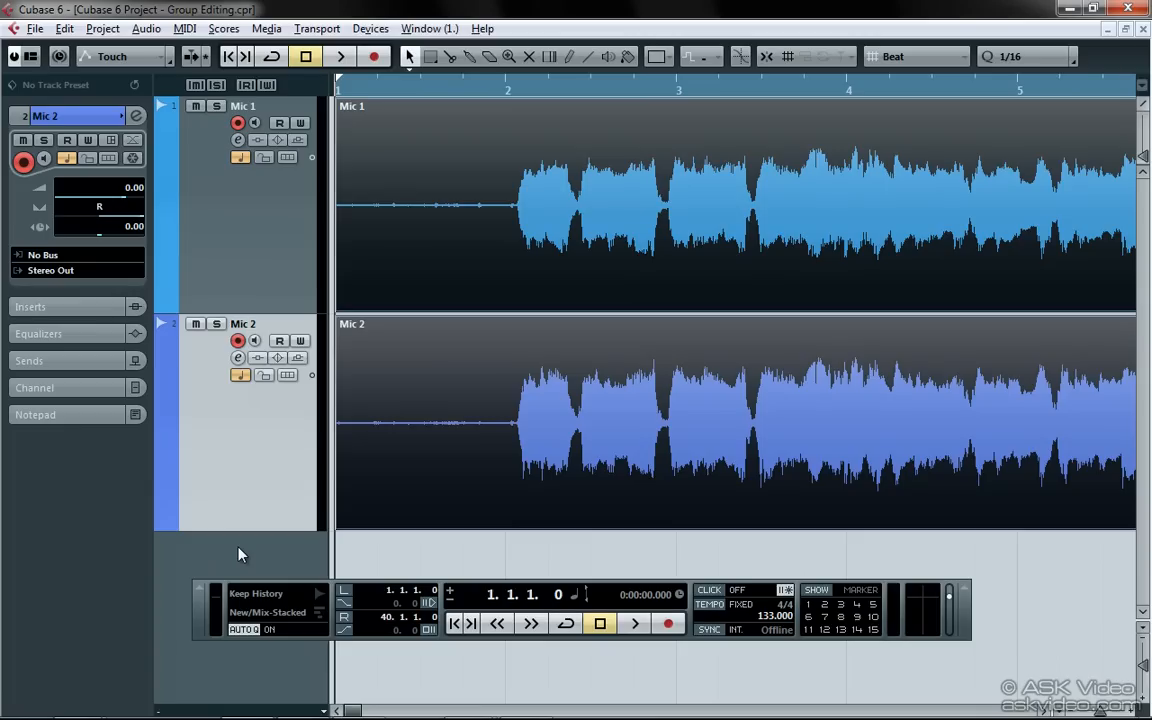
mouse_move(252, 288)
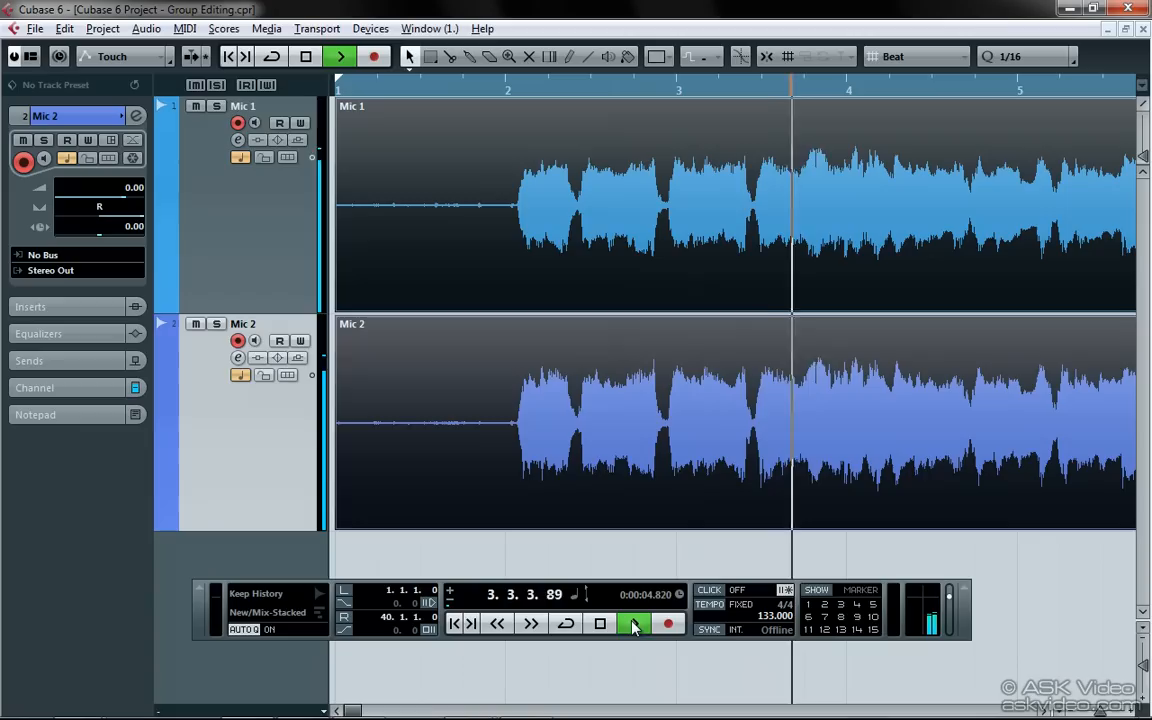
Play and stop the two amp mic tracks, then bring up the Add Audio Track options
click(635, 623)
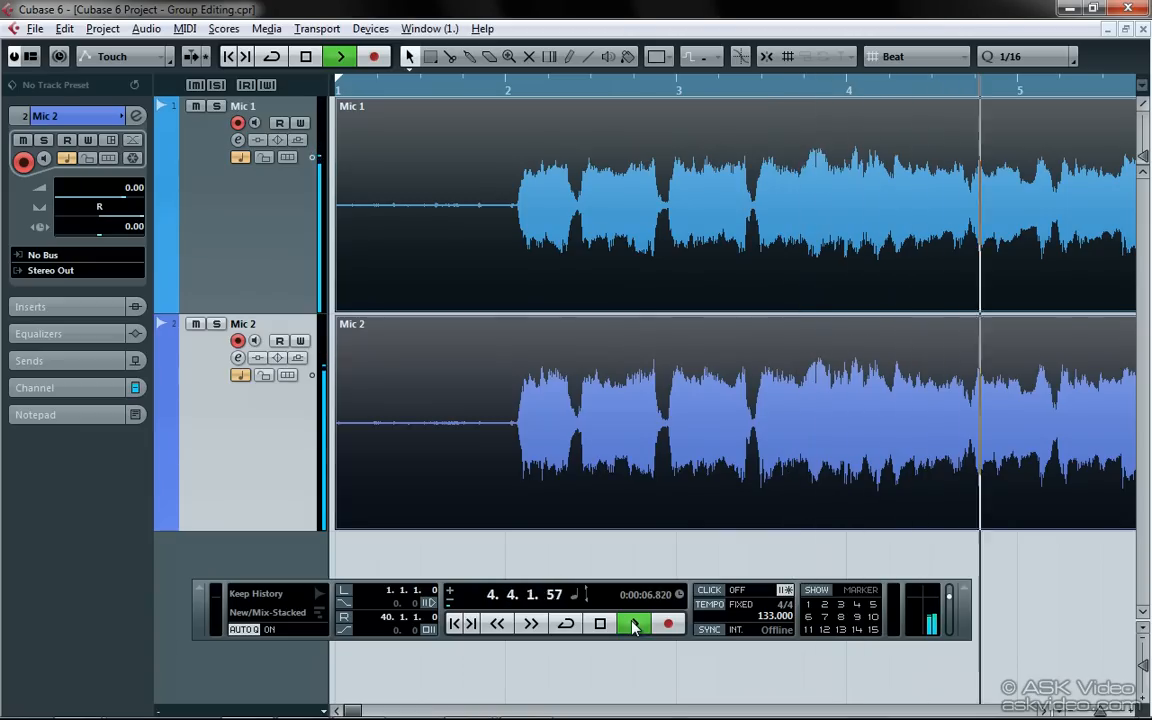
click(634, 624)
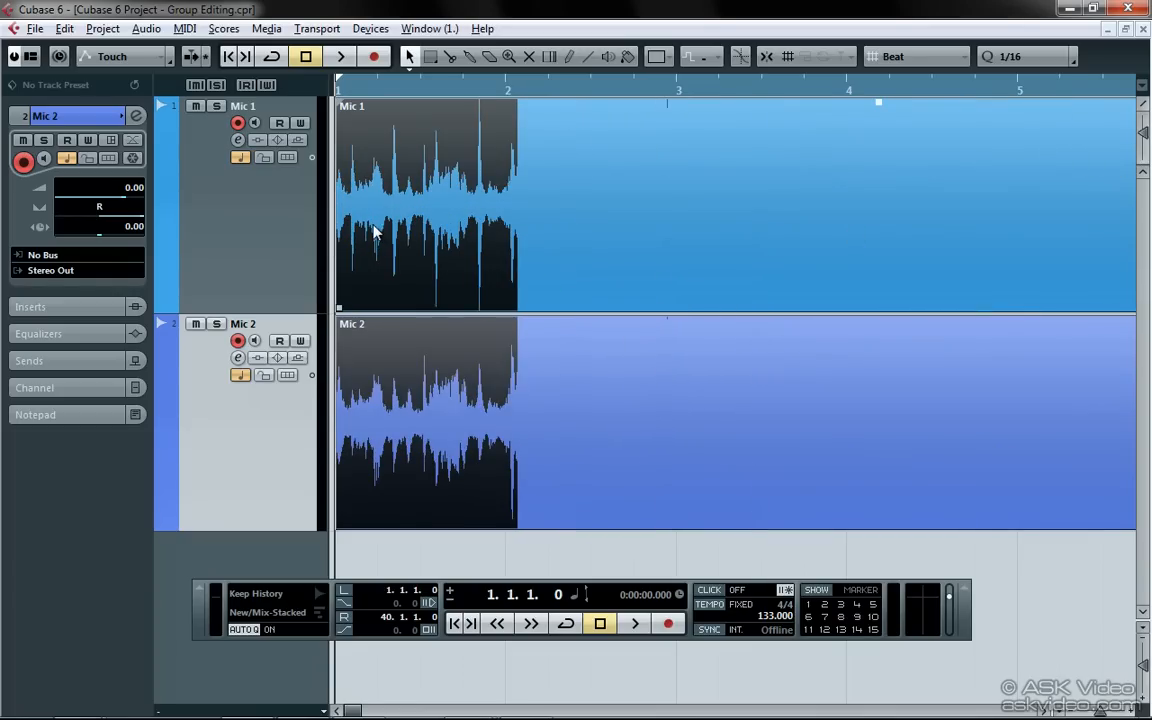
mouse_move(350, 225)
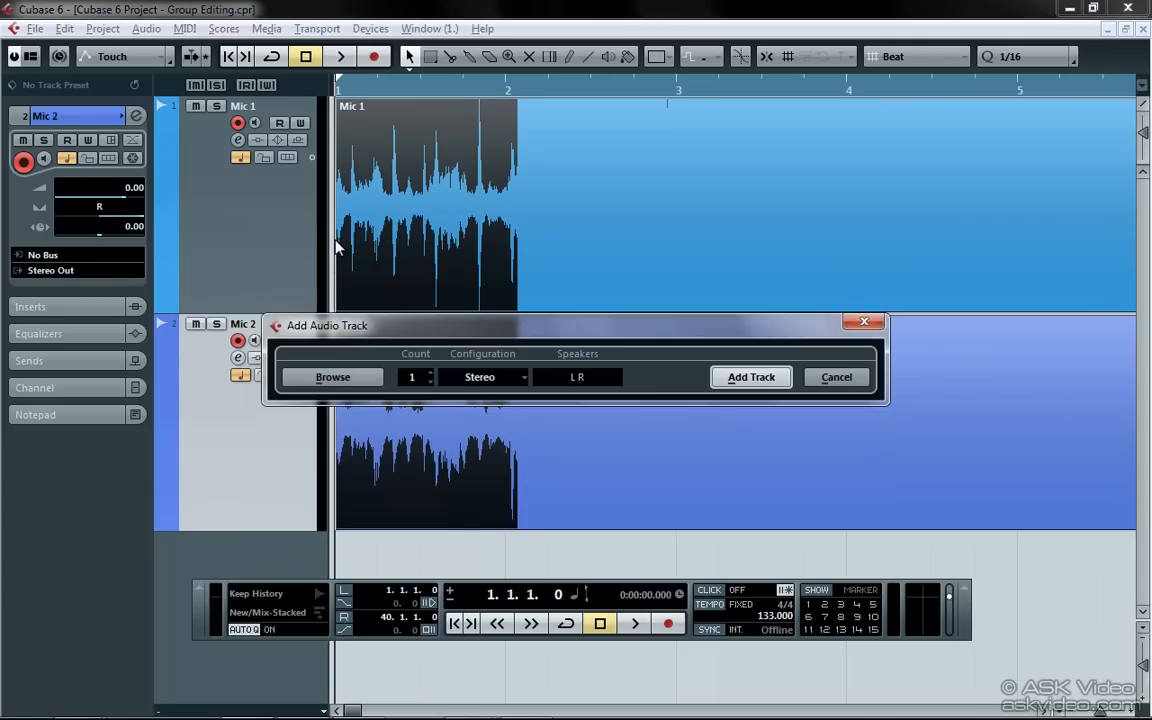
click(485, 377)
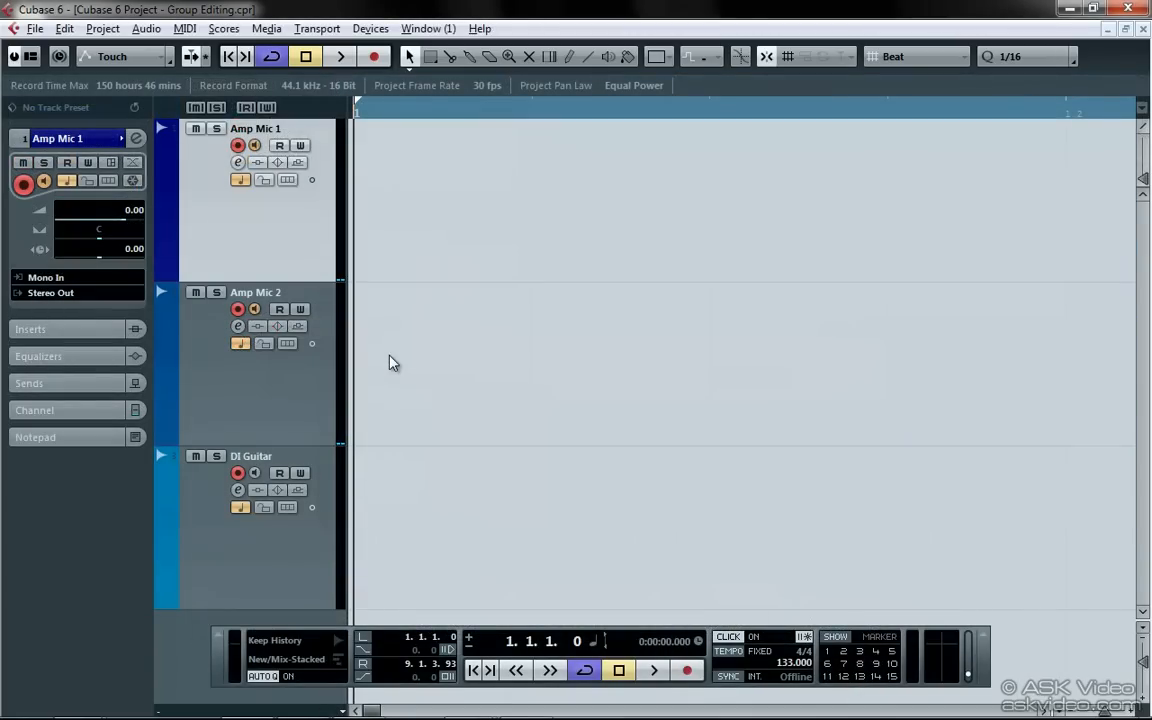
mouse_move(323, 371)
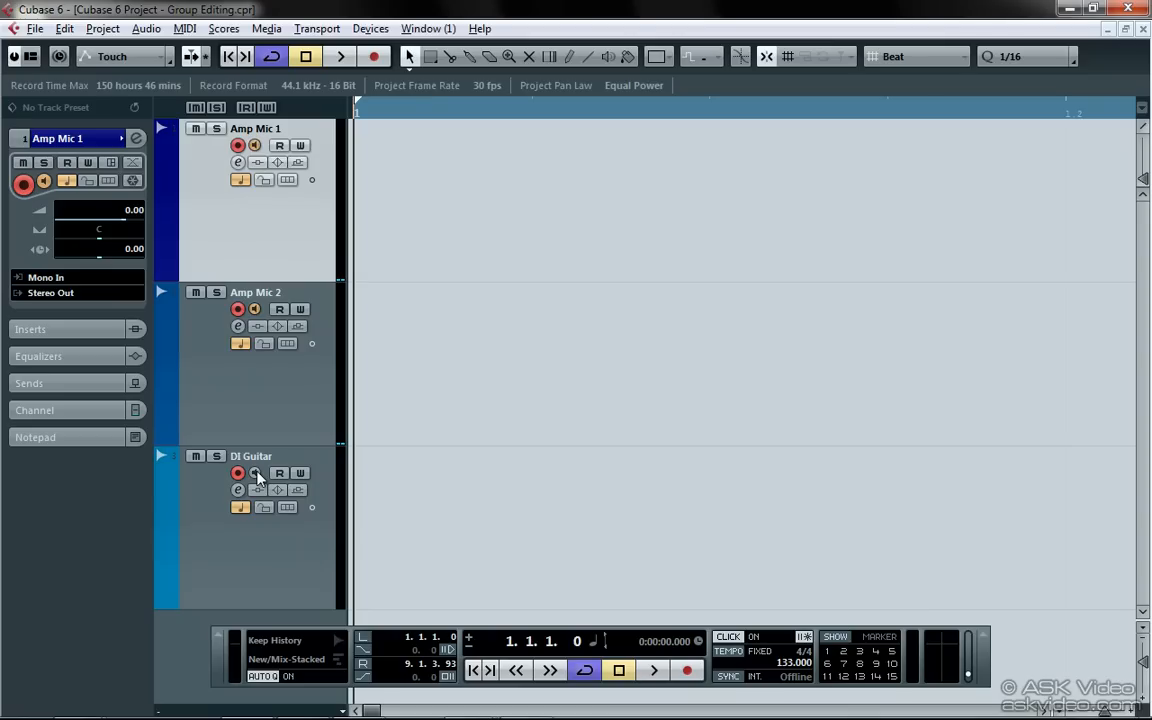
mouse_move(645, 507)
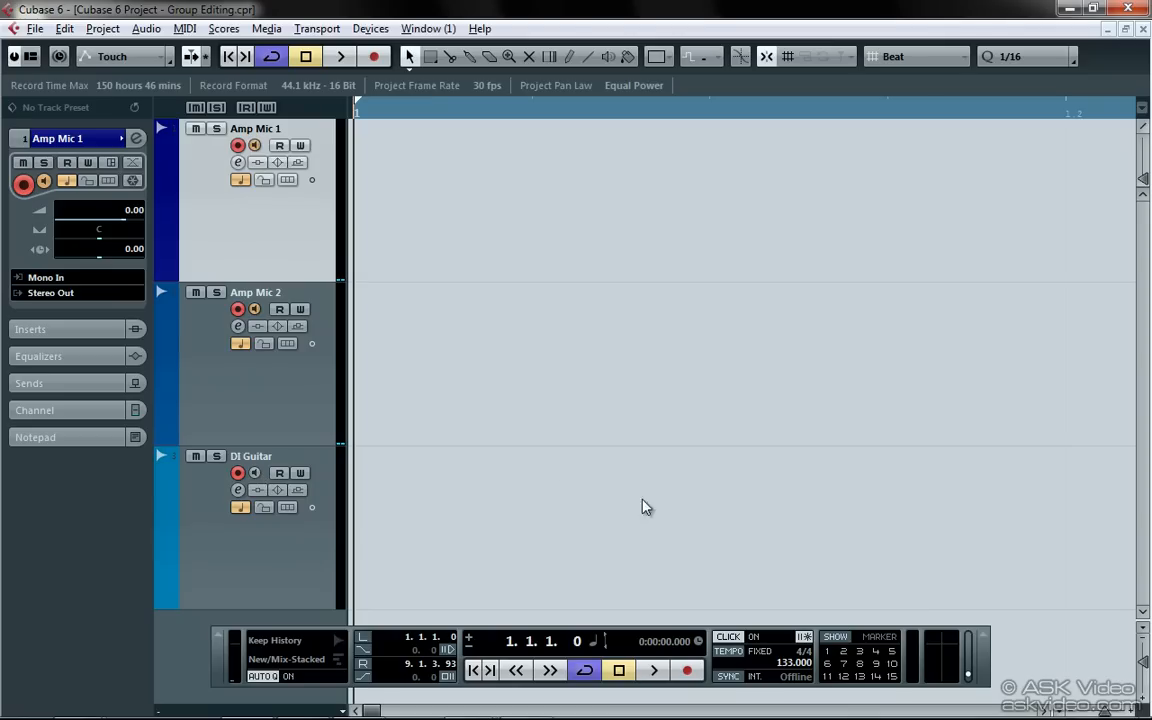
click(687, 670)
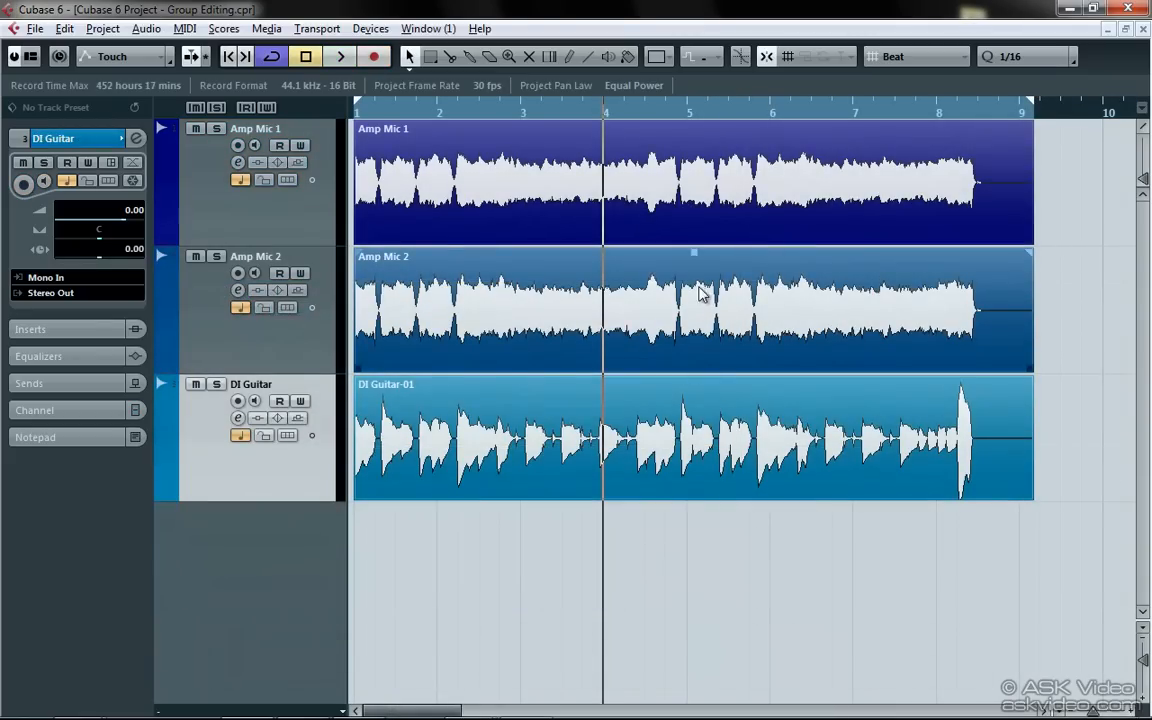
mouse_move(645, 315)
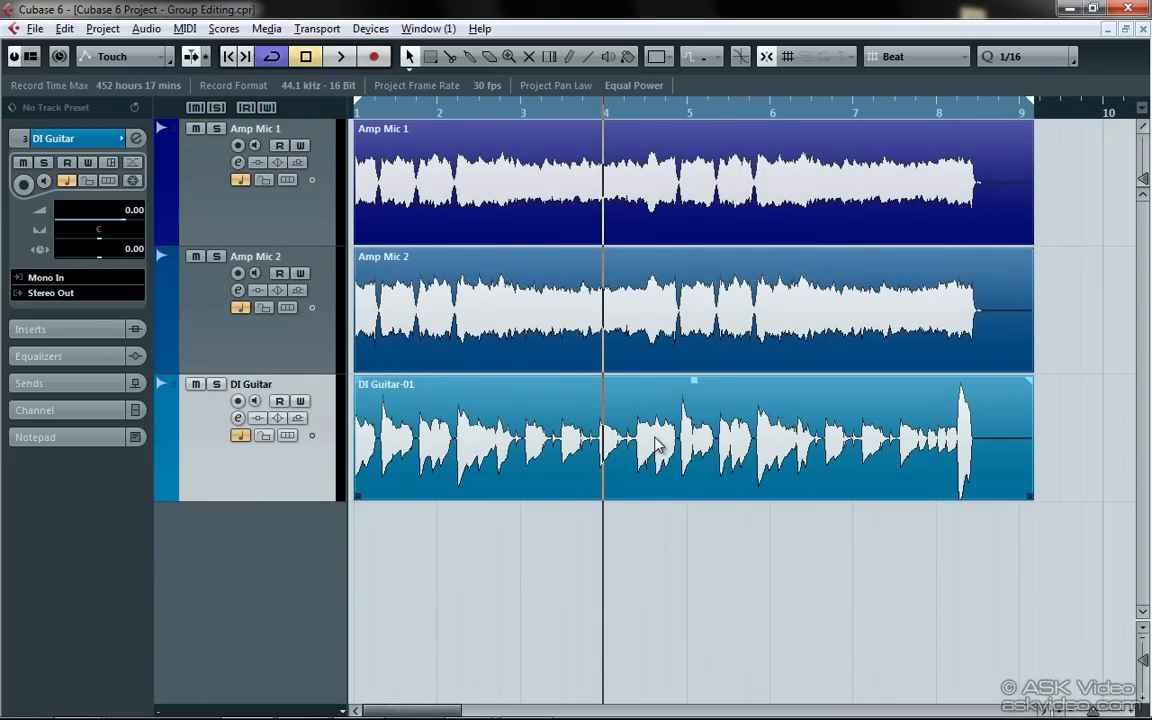
mouse_move(605, 450)
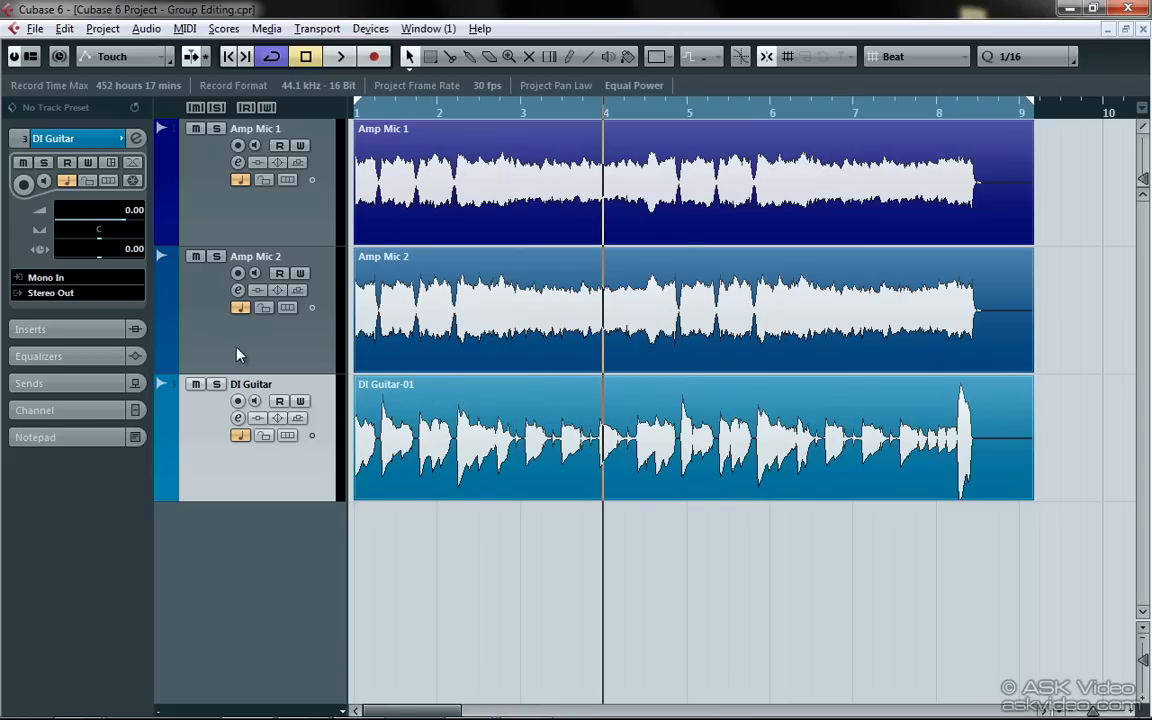
Mute the DI Guitar track with the M button in its header
click(196, 384)
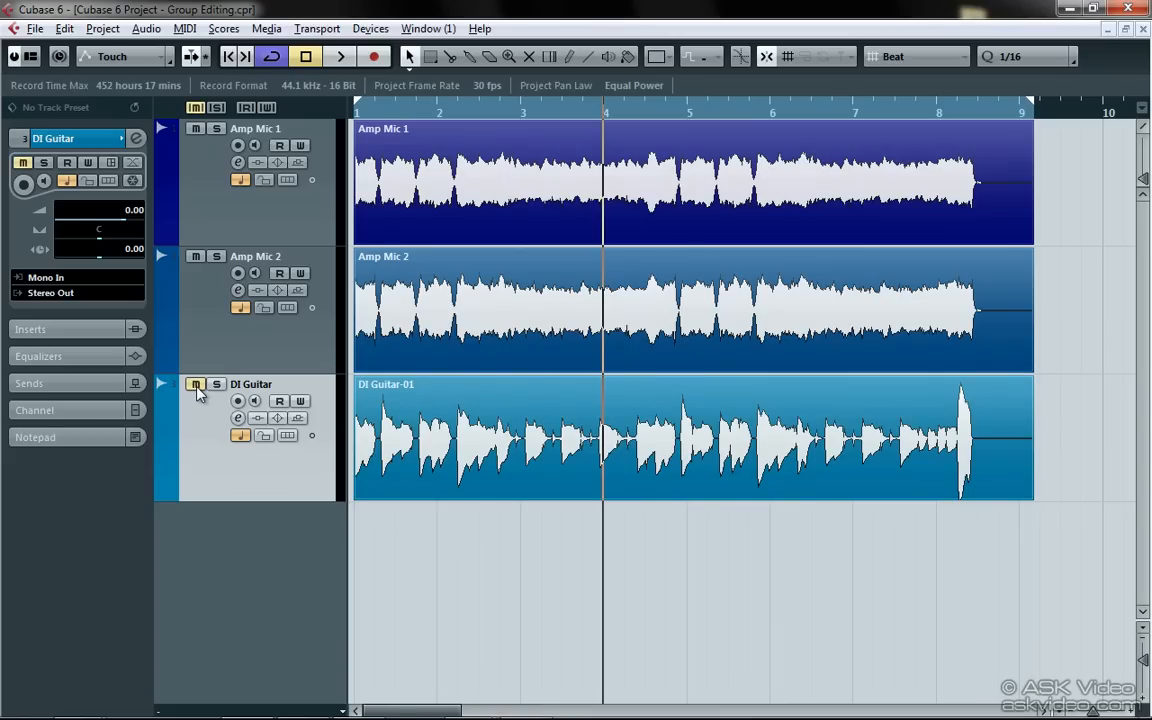
click(196, 384)
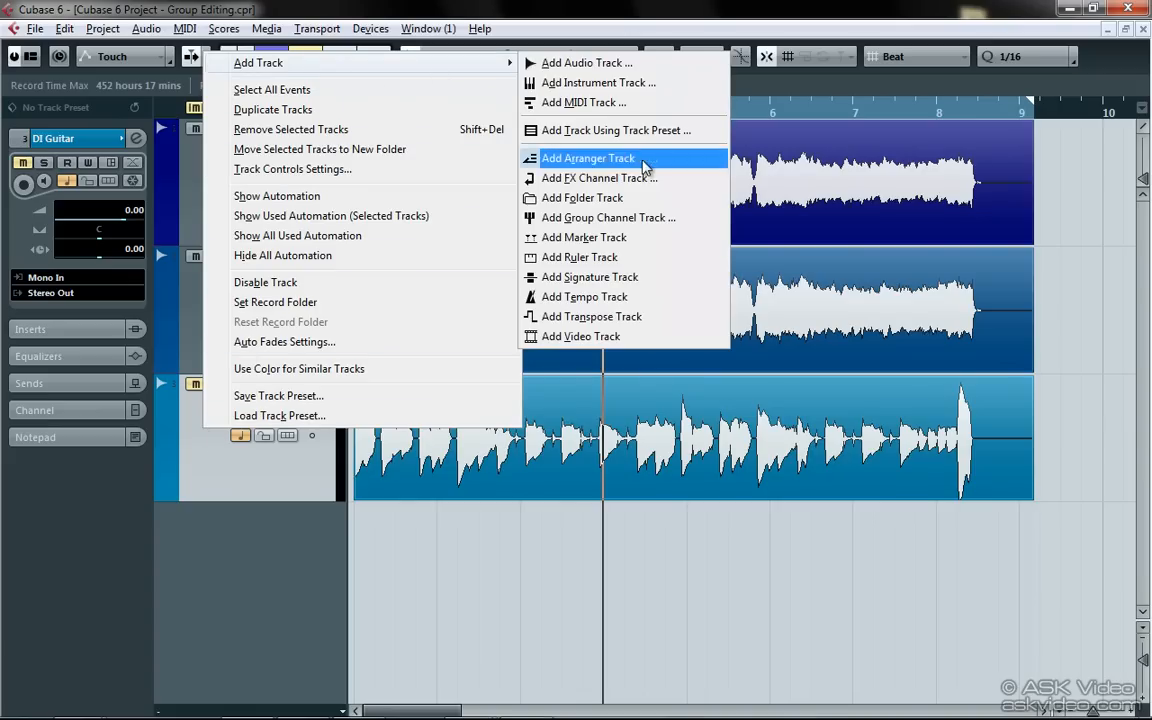
Add a folder track and move Amp Mic 1 through DI Guitar into it
click(581, 197)
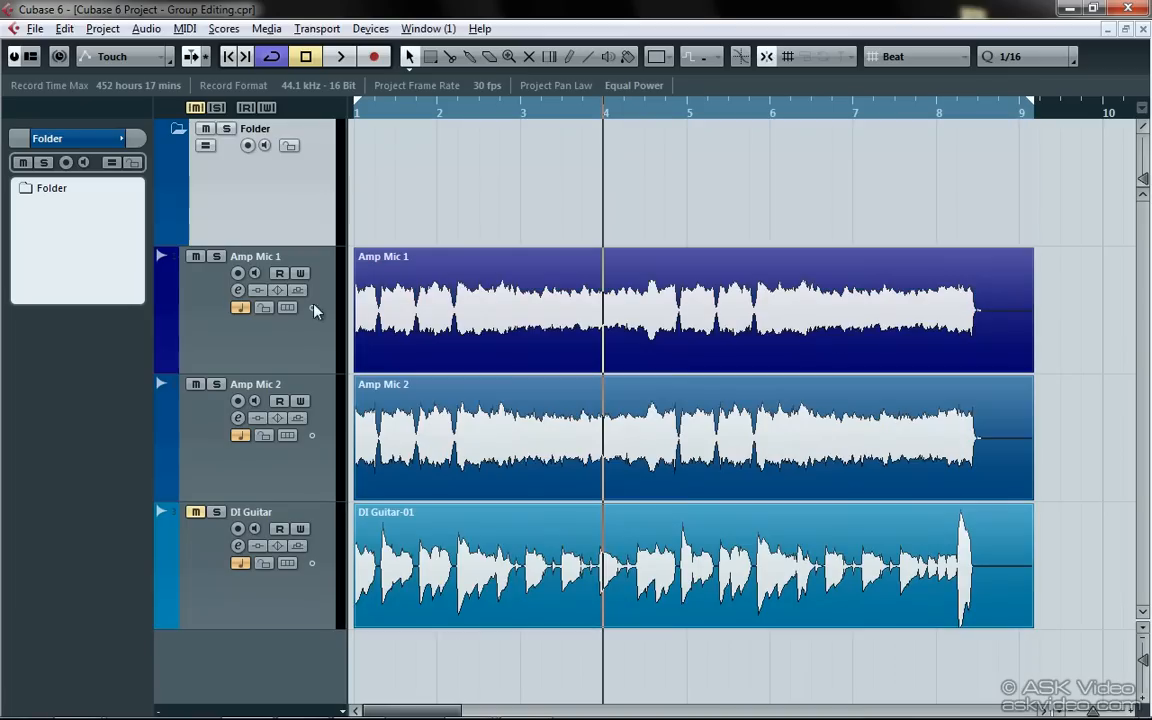
click(255, 256)
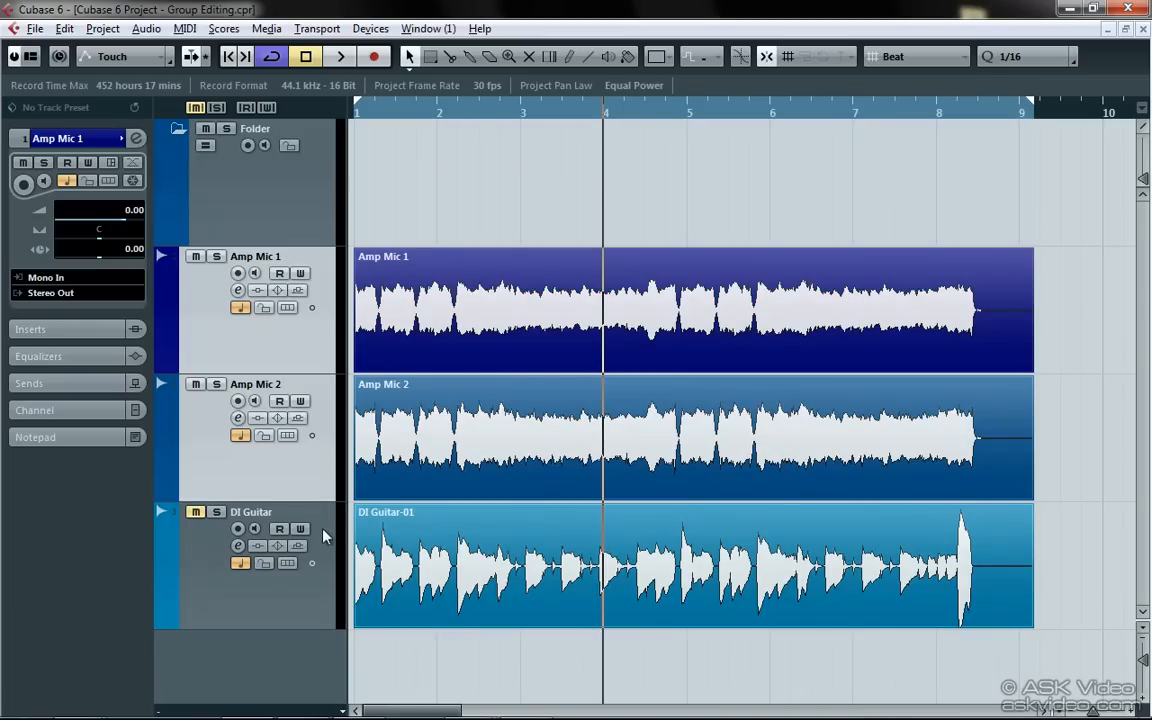
click(178, 128)
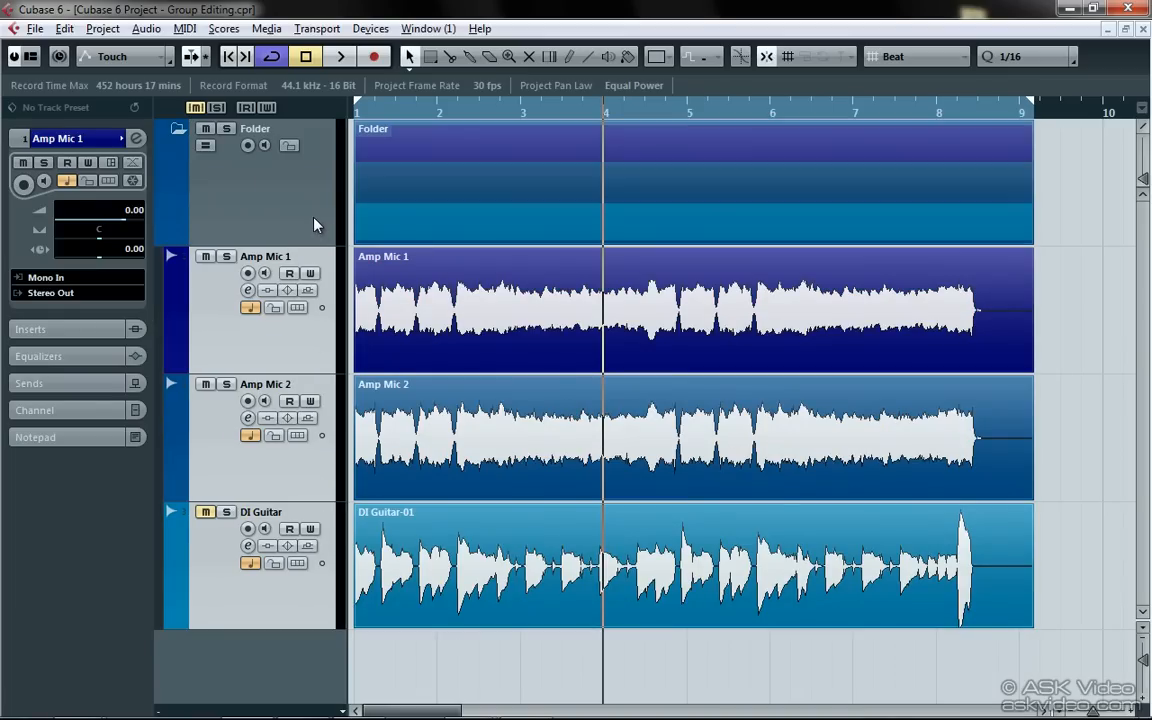
click(255, 128)
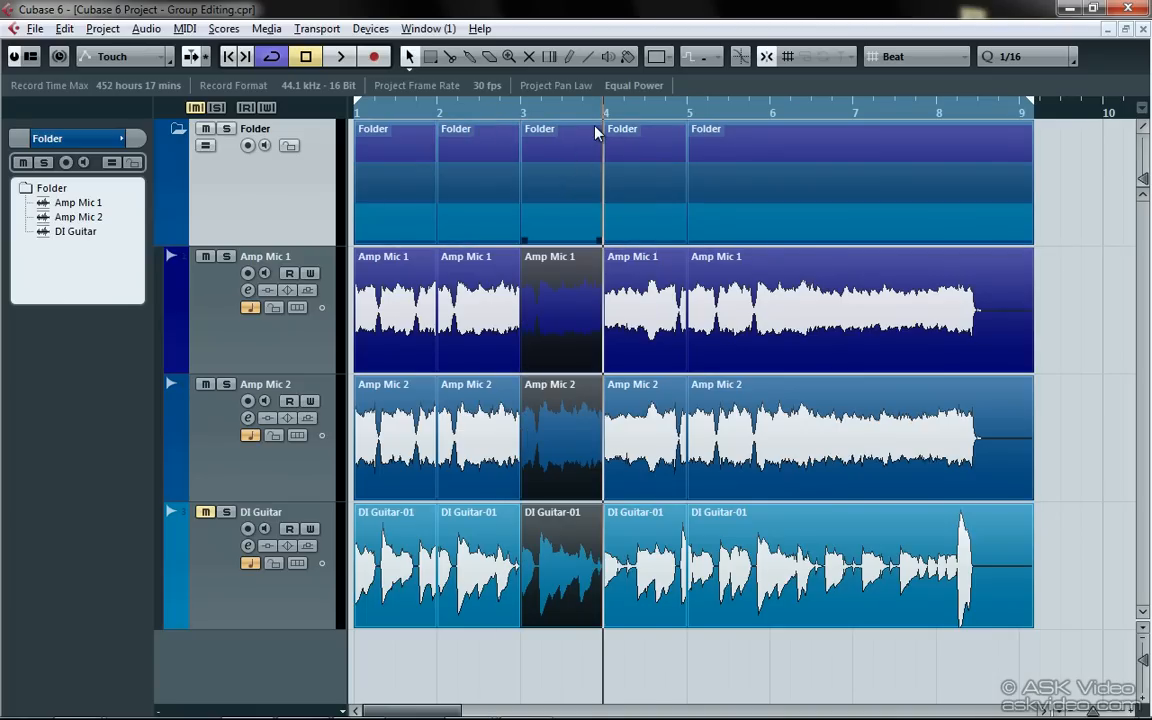
mouse_move(540, 133)
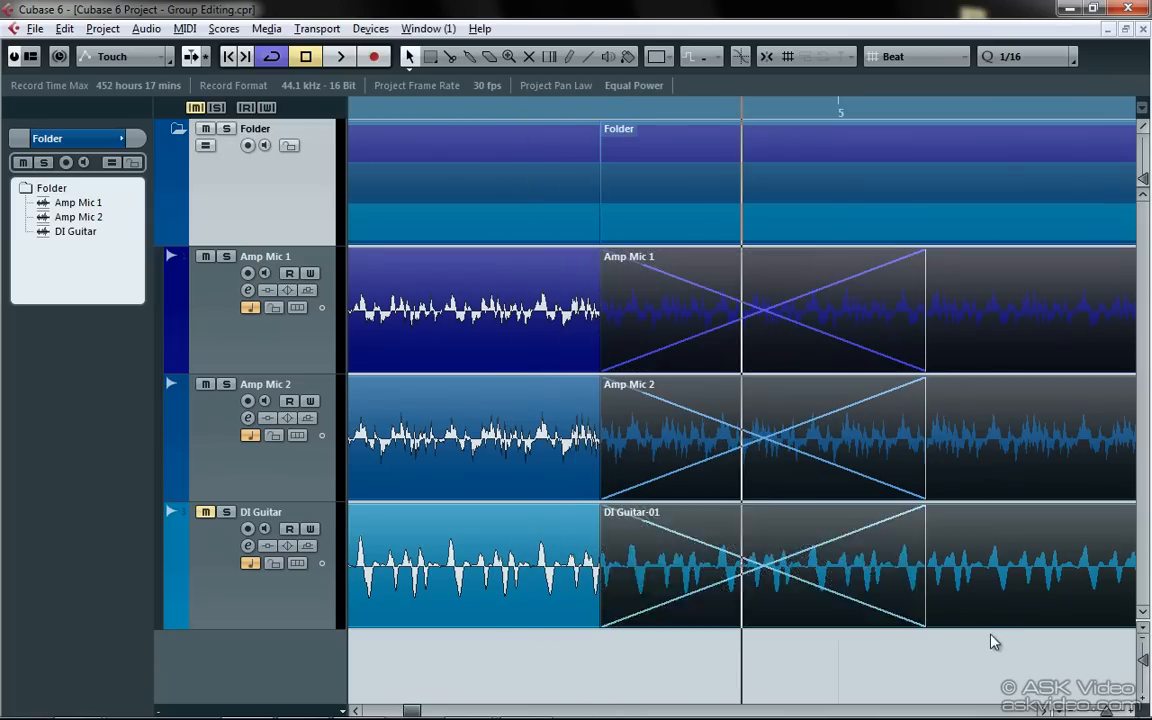
Operate in the event display to cut the folder events across the three guitar tracks
click(760, 310)
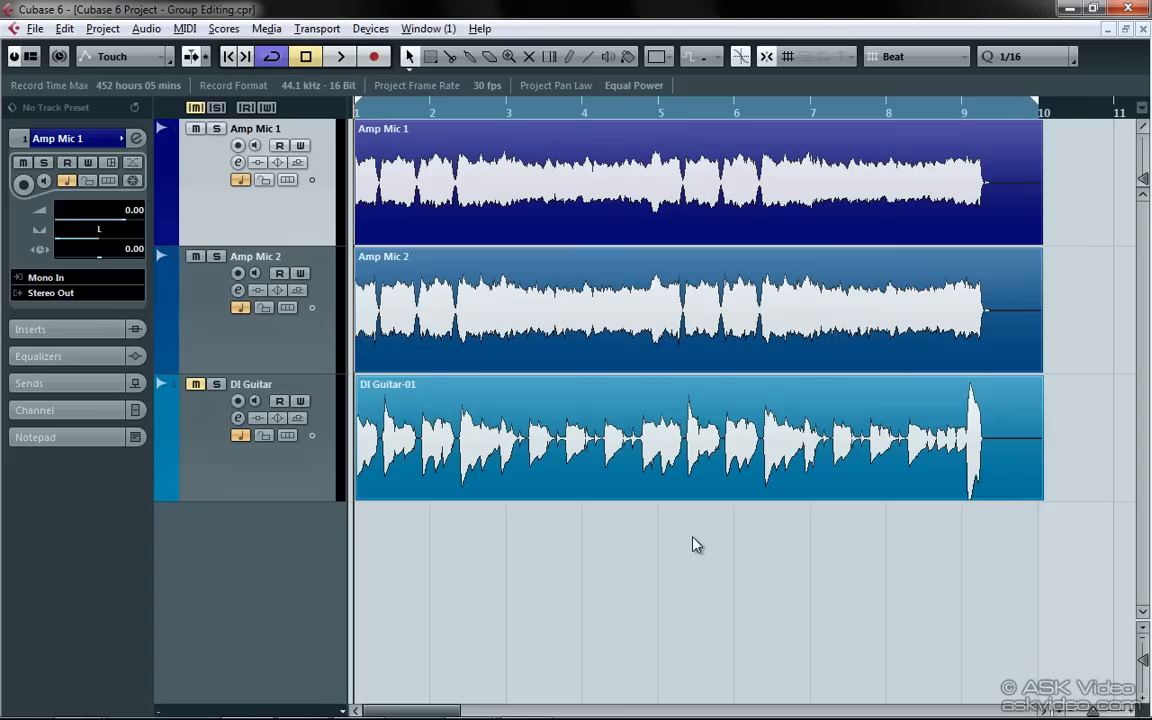
Select Amp Mic 1, Amp Mic 2 and DI Guitar and move them into a new folder
click(697, 310)
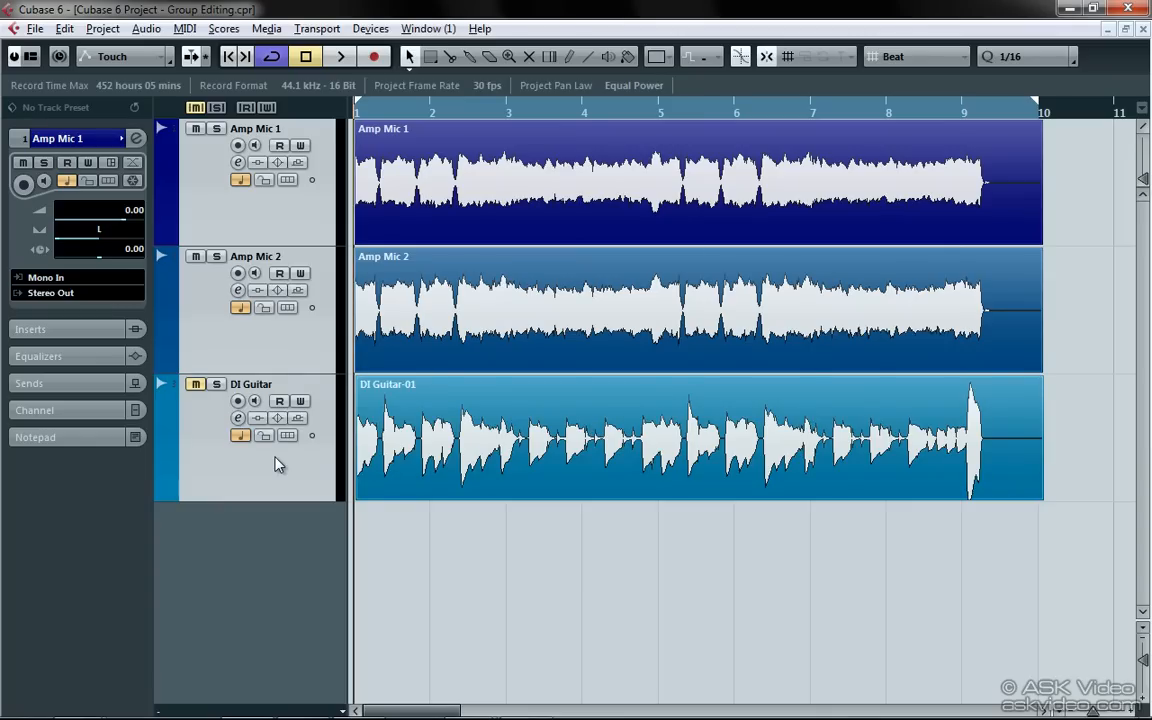
right_click(279, 463)
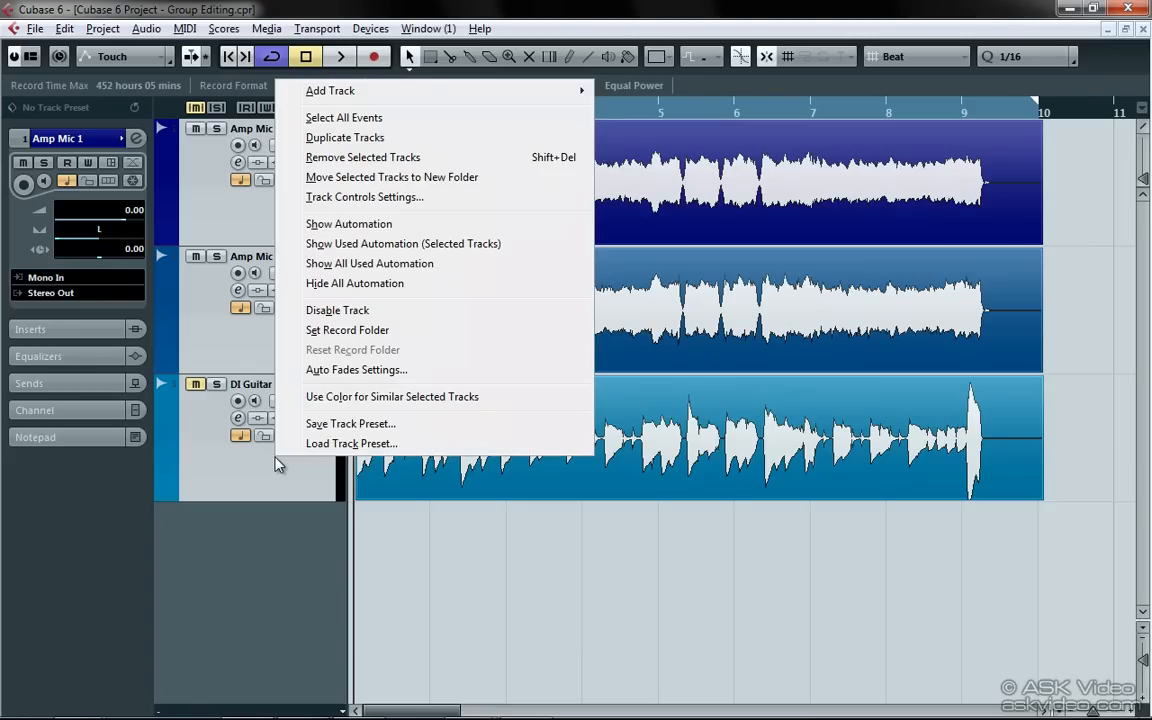
mouse_move(500, 184)
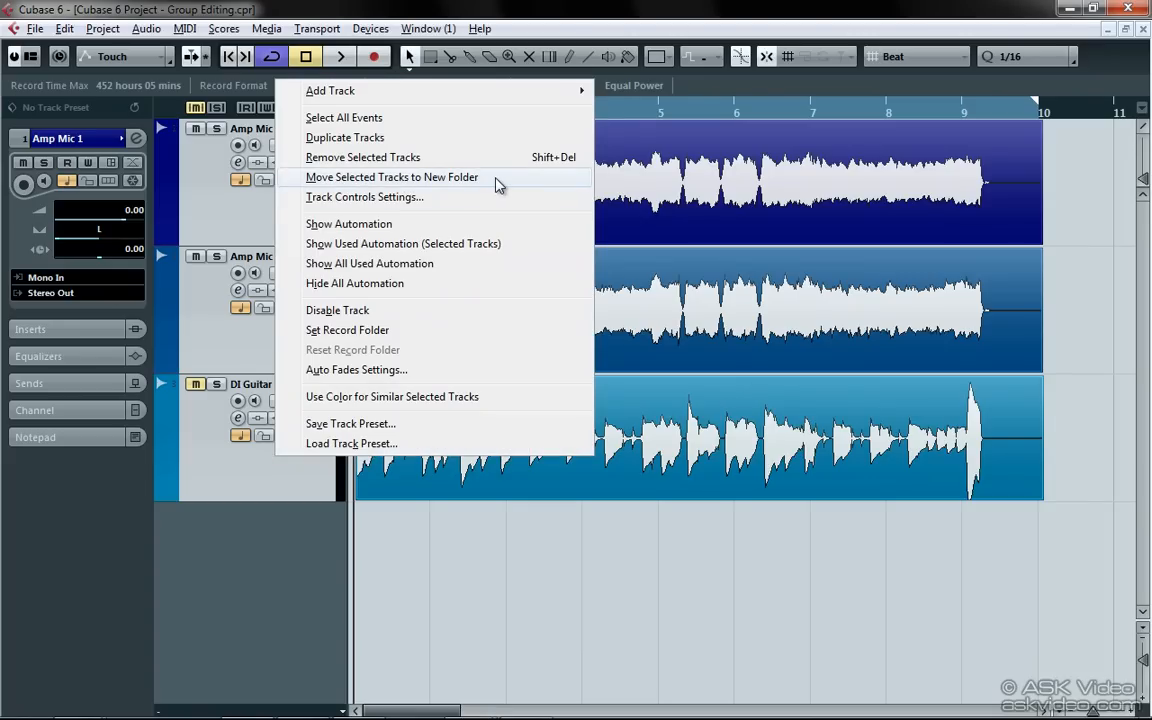
click(391, 177)
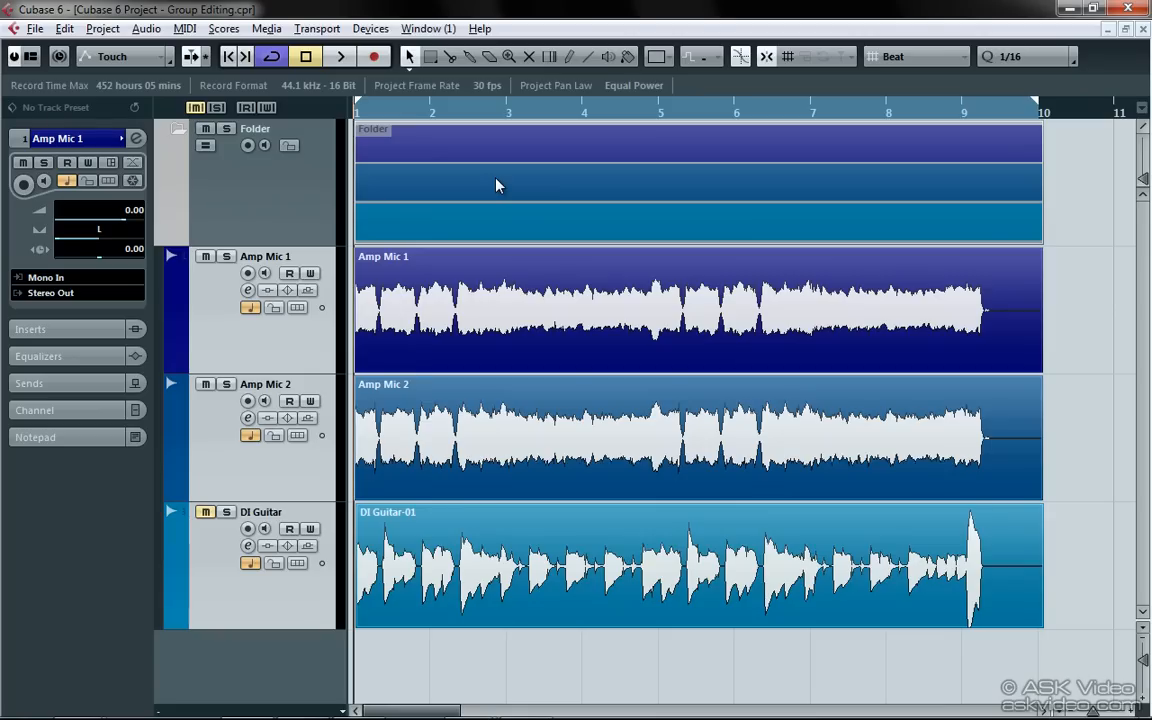
mouse_move(490, 193)
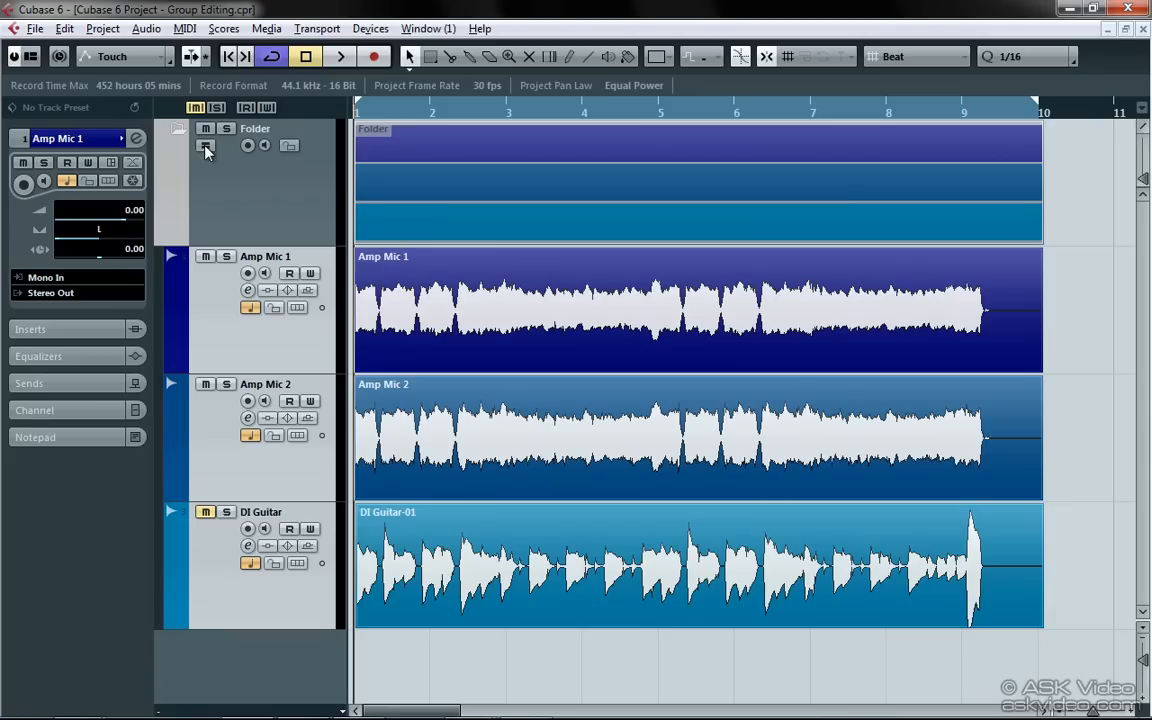
Enable Group Editing on the folder and accept the out-of-sync warning with OK
click(205, 145)
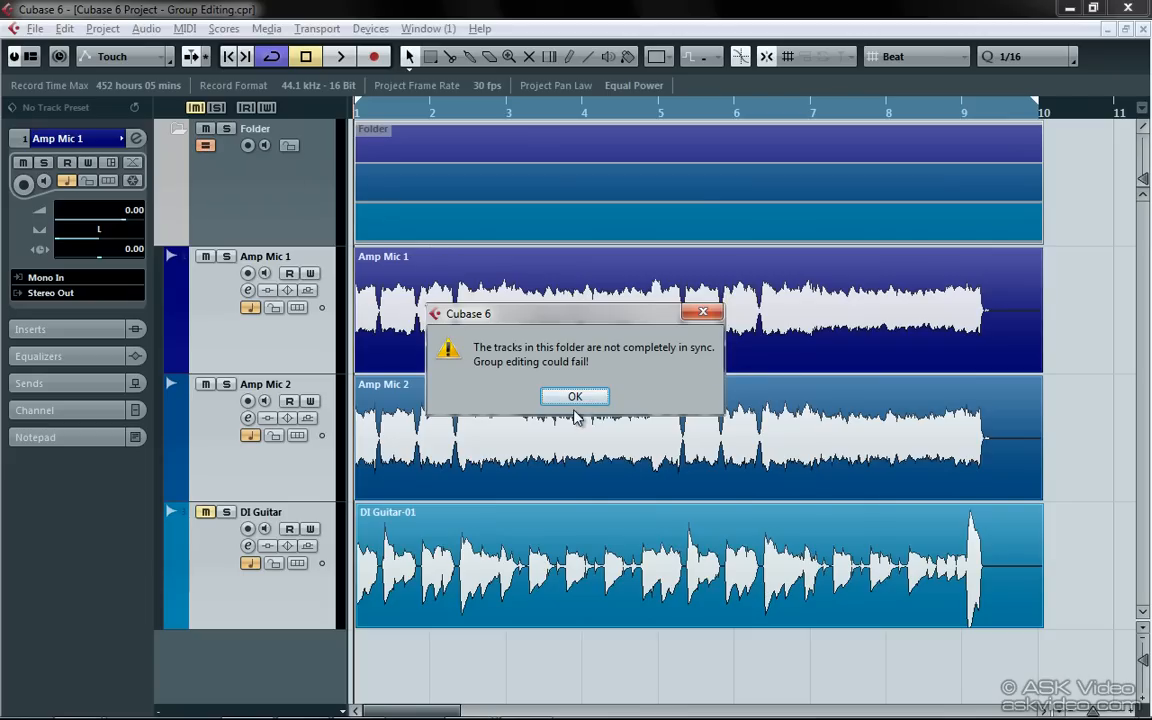
click(574, 396)
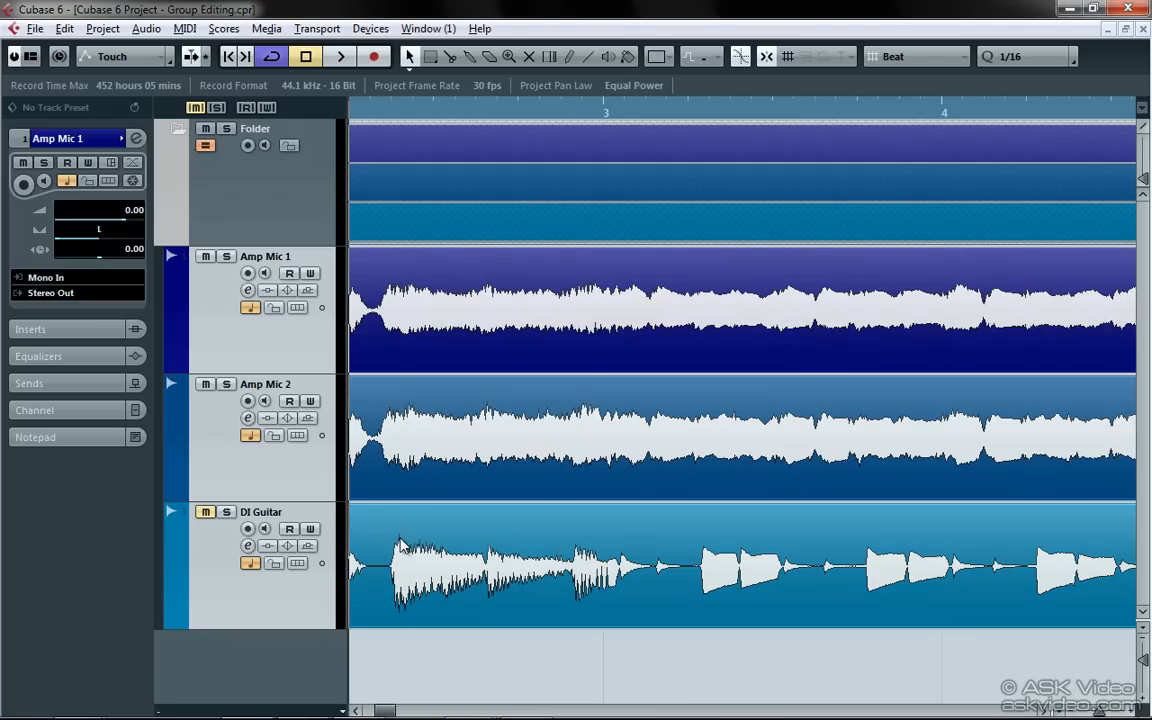
mouse_move(830, 458)
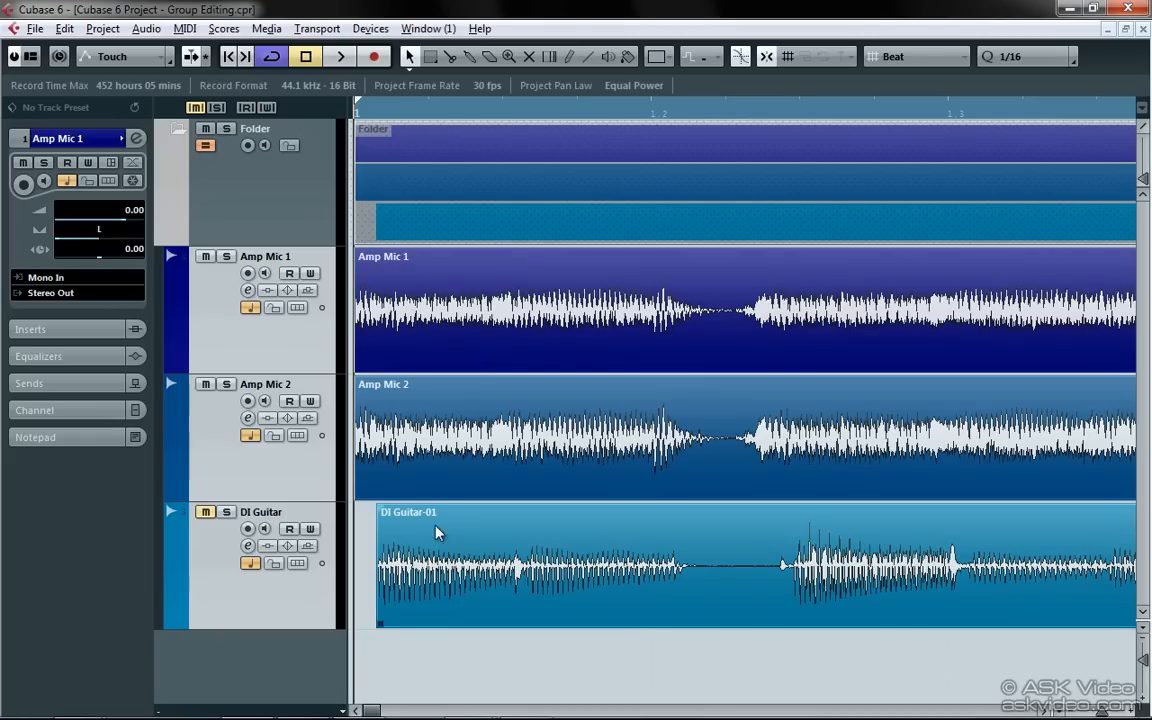
mouse_move(437, 552)
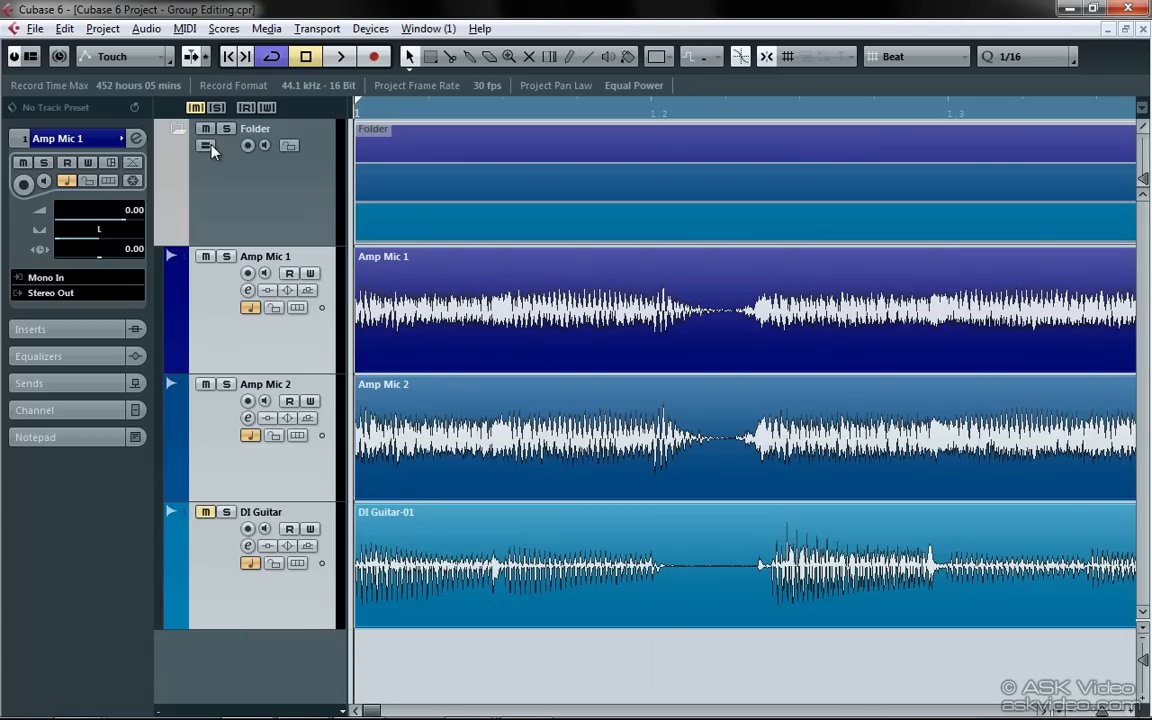
Turn Group Editing back on for the guitar folder
click(206, 145)
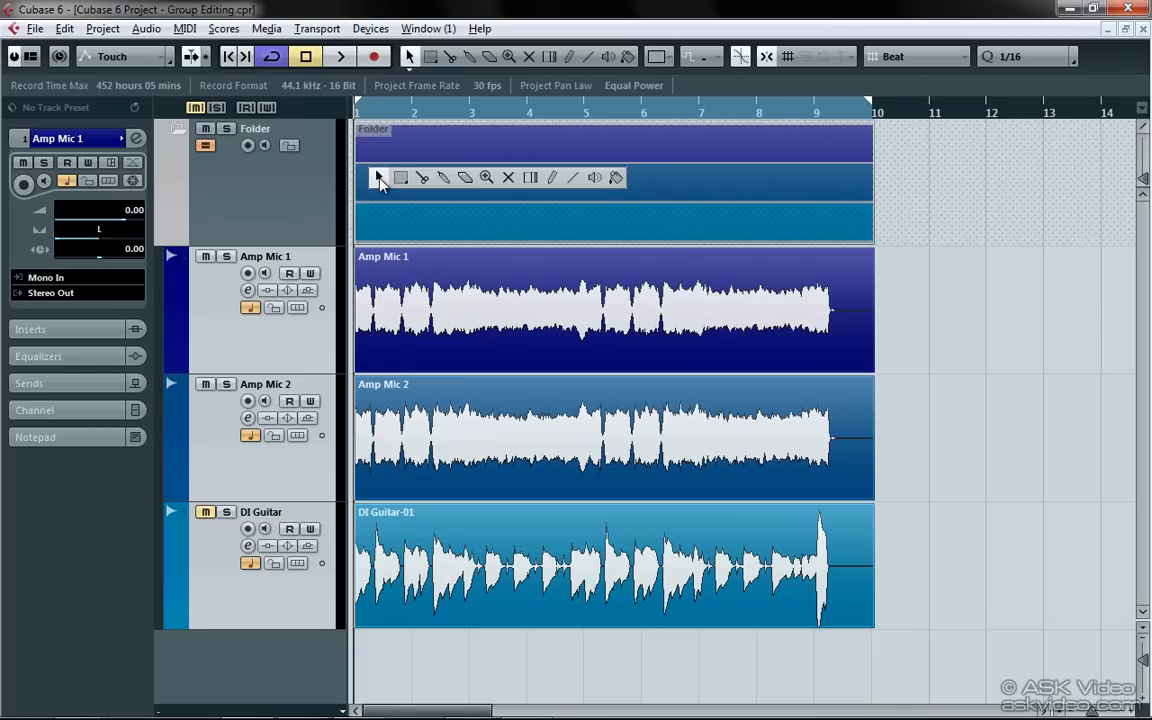
Pick the Scissors tool for splitting the folder's events
click(410, 300)
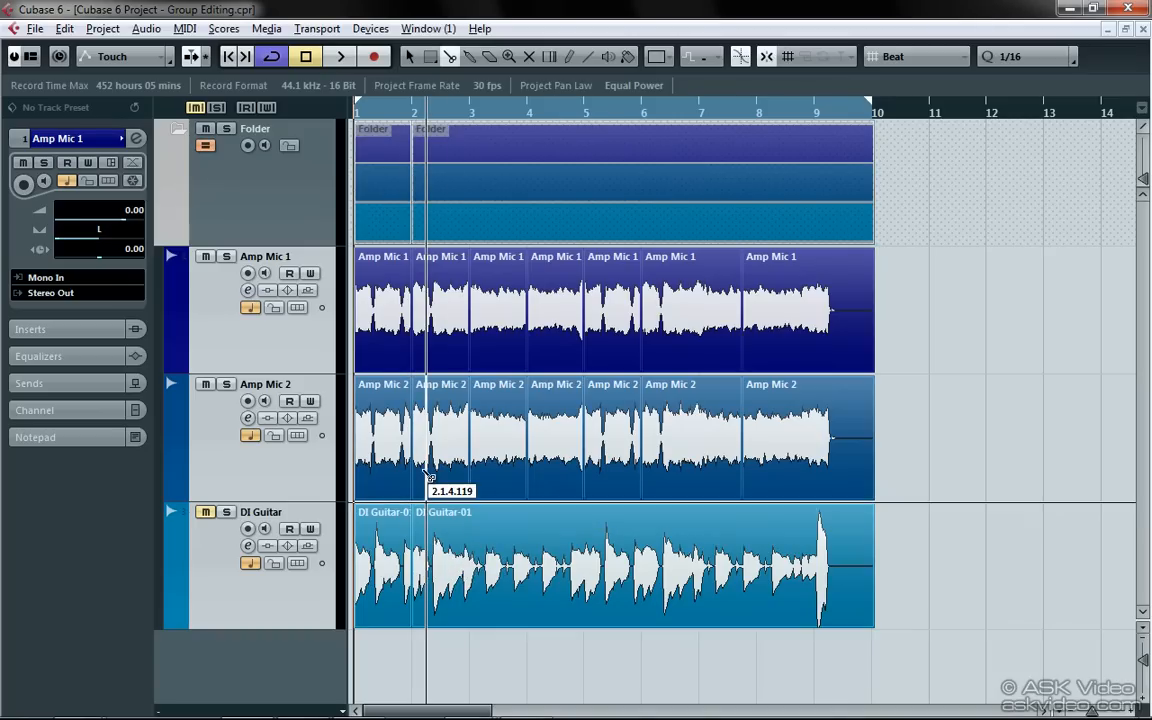
mouse_move(485, 472)
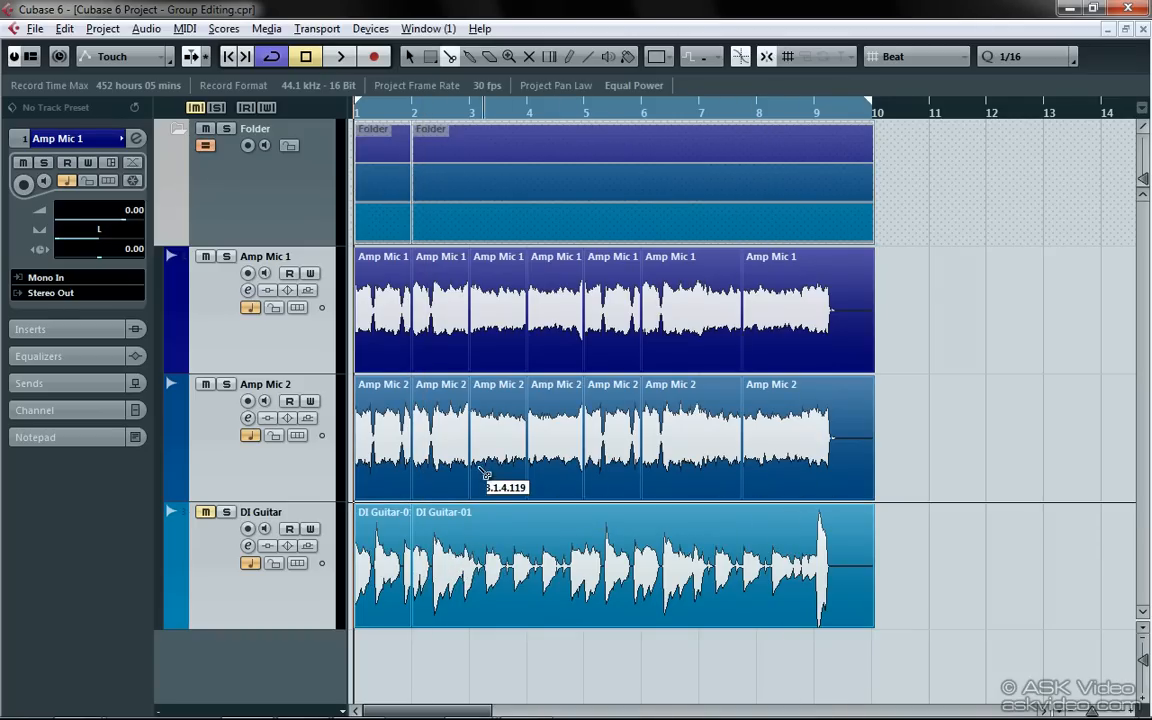